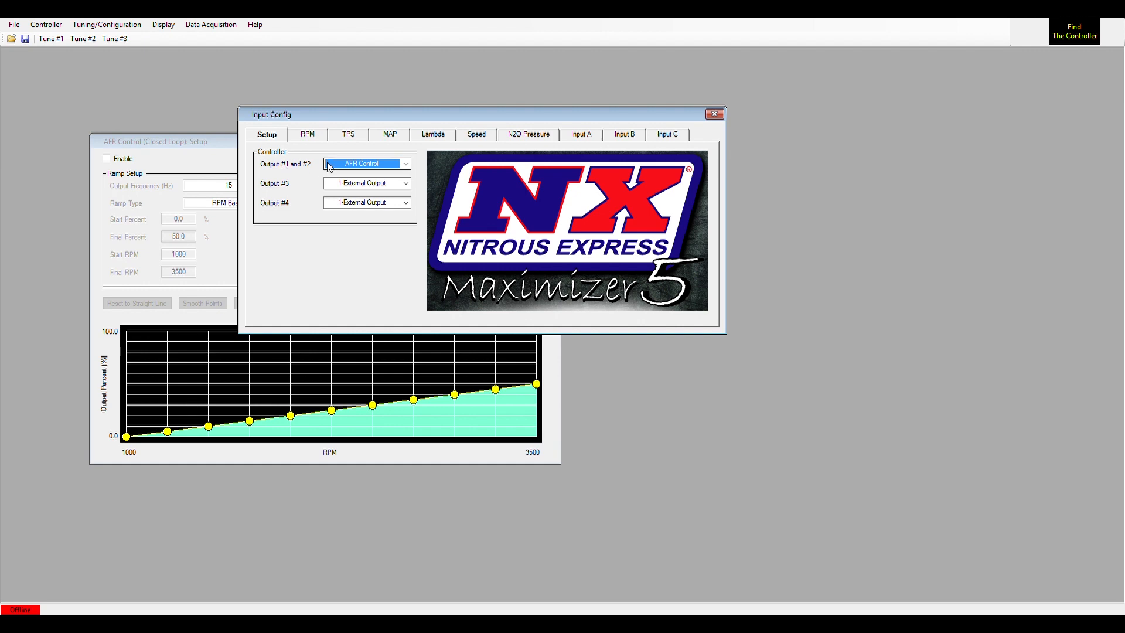
mouse_move(319, 174)
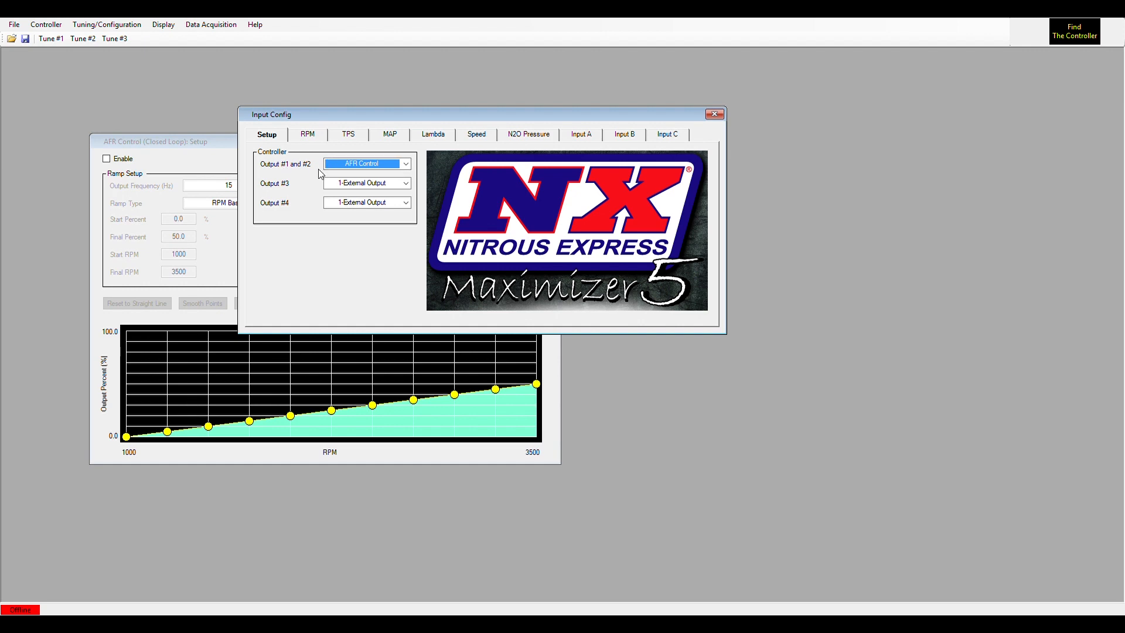
Show the Lambda/AFR input settings in the Input Config dialog
left_click(432, 134)
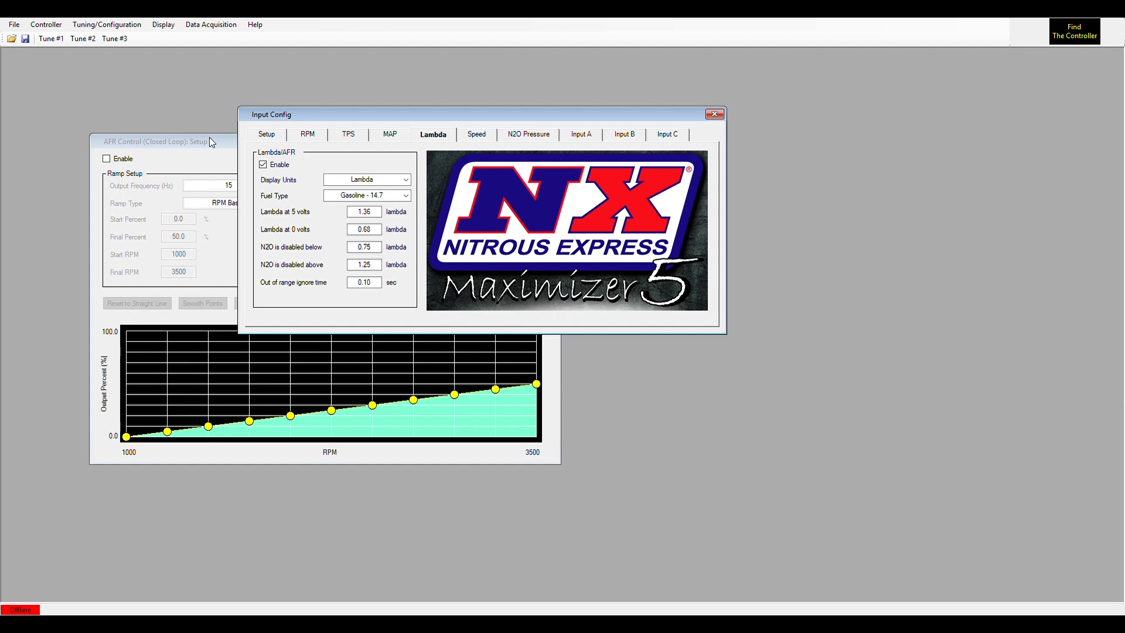
Enable AFR Control output and set its Output Frequency to 18 Hz
left_click(155, 141)
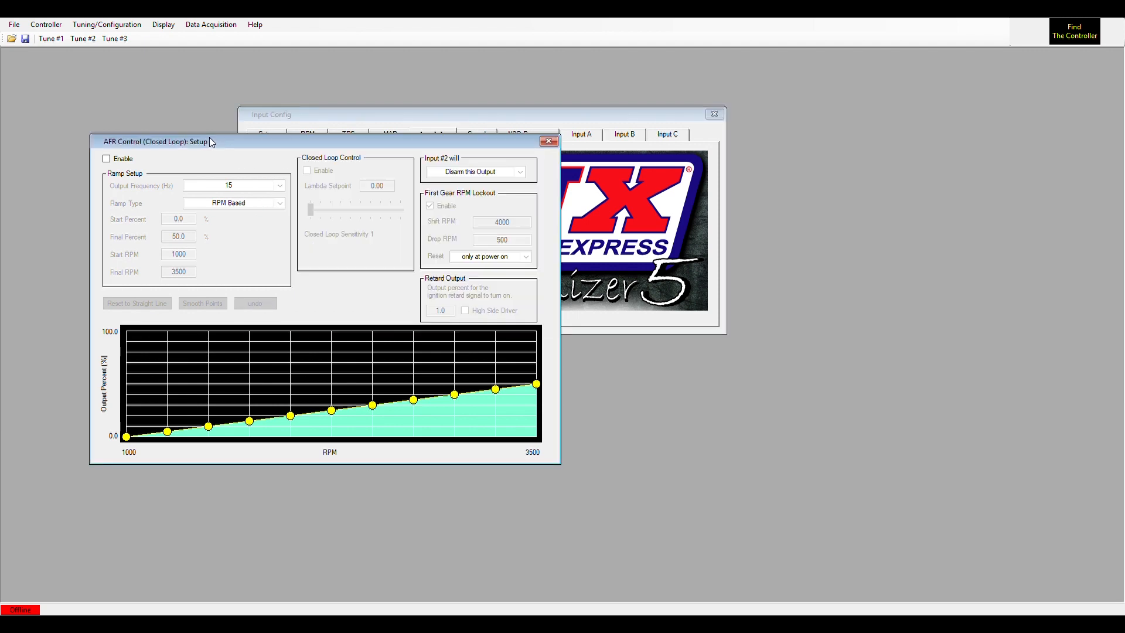
left_click(106, 159)
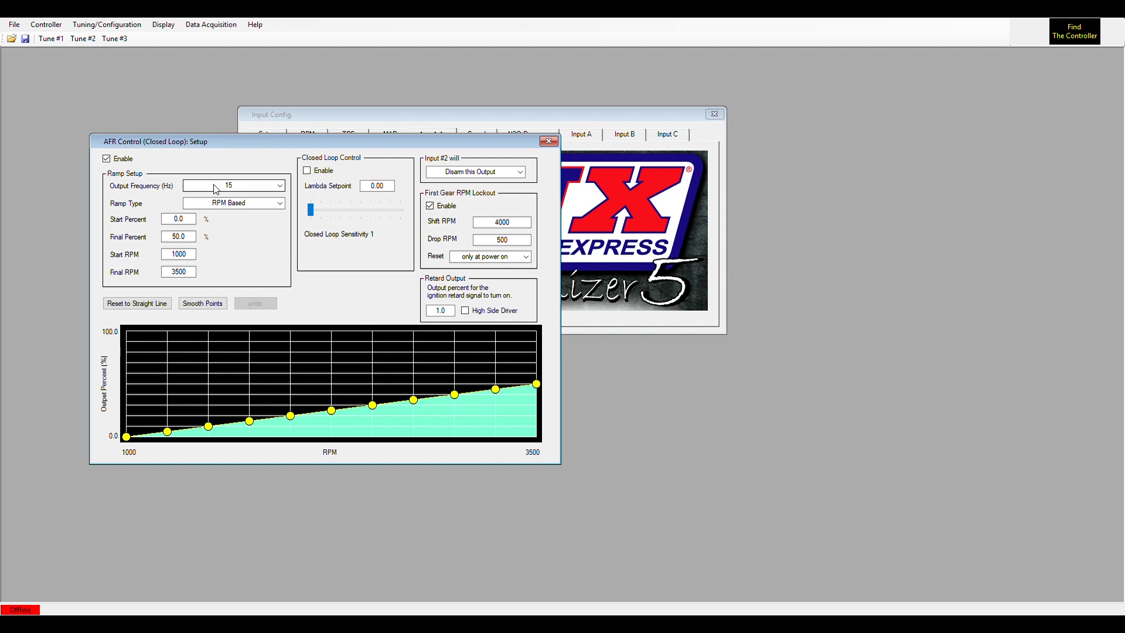
left_click(228, 185)
type("30")
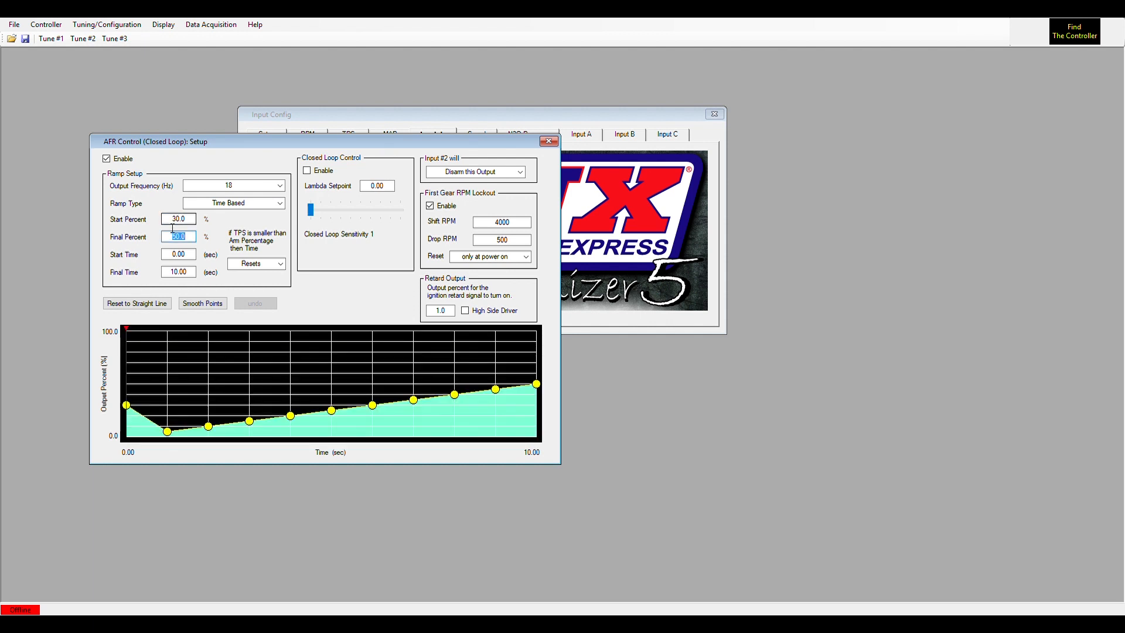
Set Final Percent 100.0 and Final Time 2.50, and reset the ramp to a straight line
type("10")
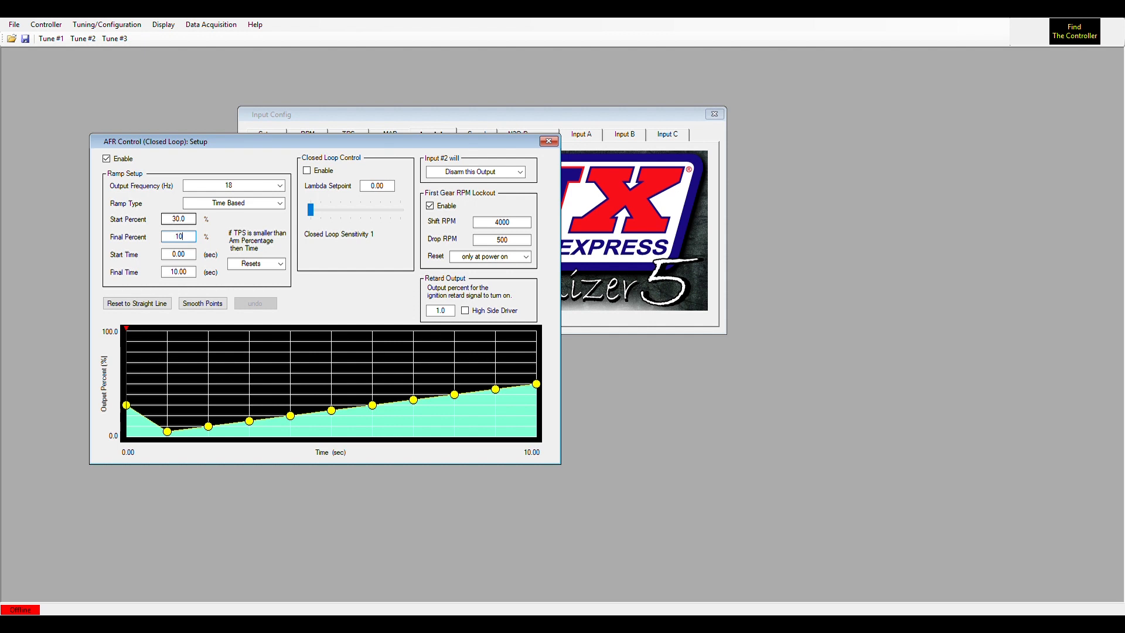
type("100.0")
left_click(178, 271)
type("2.5")
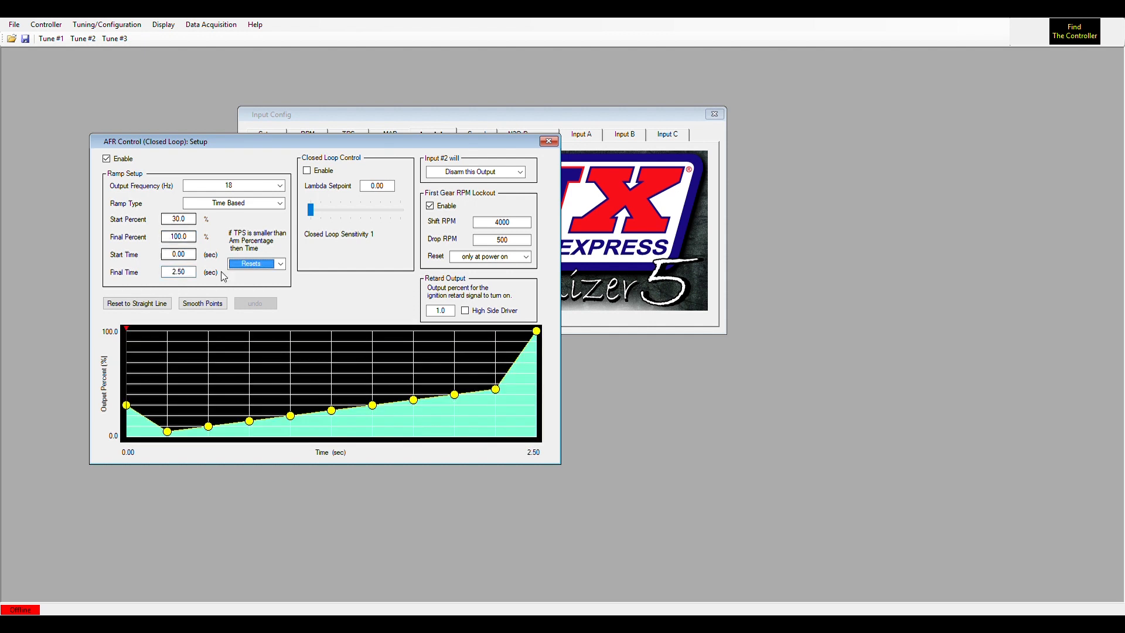
left_click(137, 303)
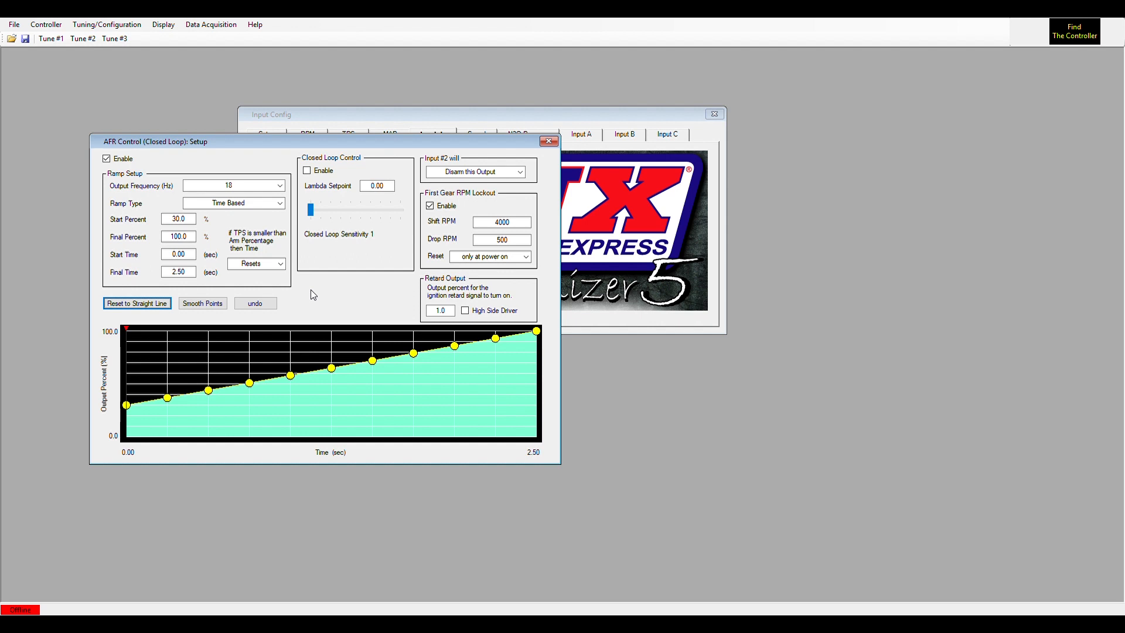
mouse_move(330, 243)
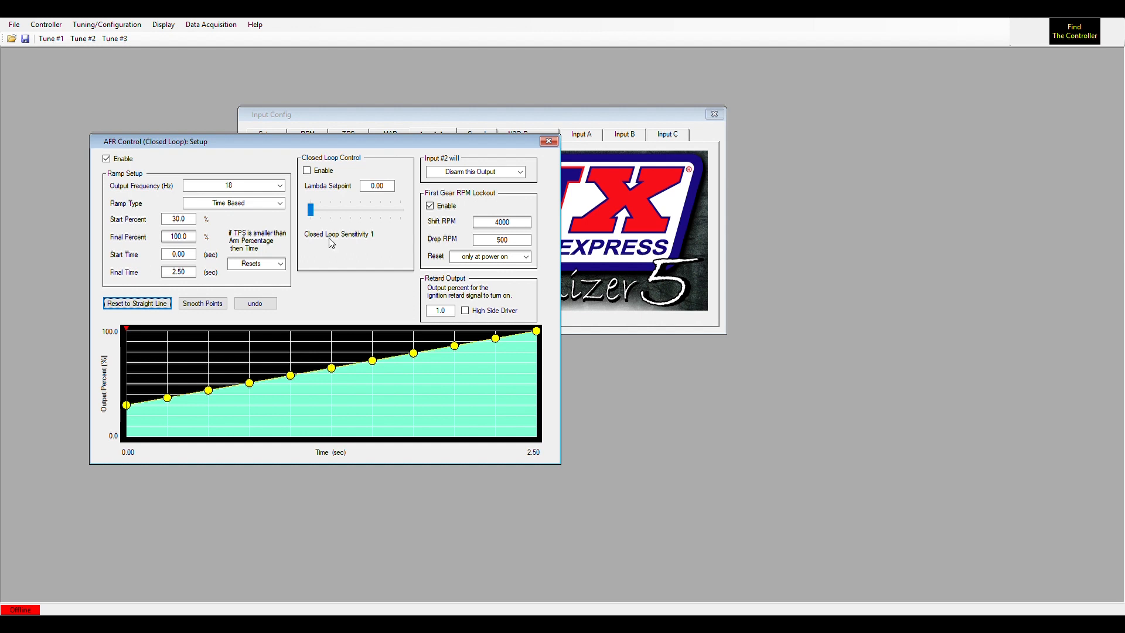
left_click(307, 171)
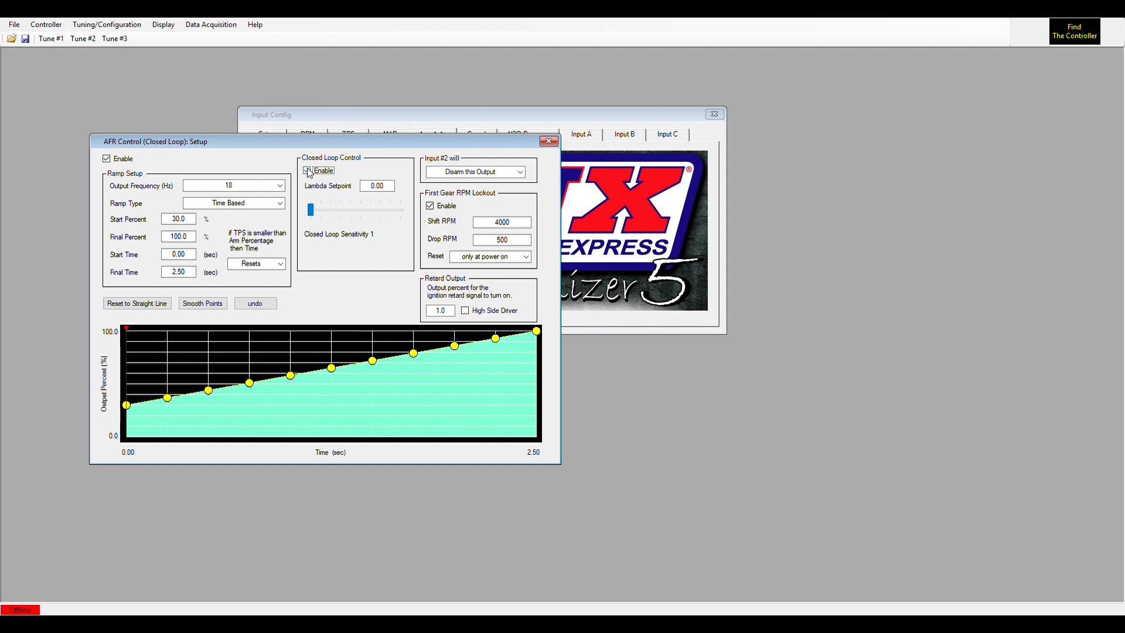
Enable Closed Loop Control for the AFR output
left_click(307, 170)
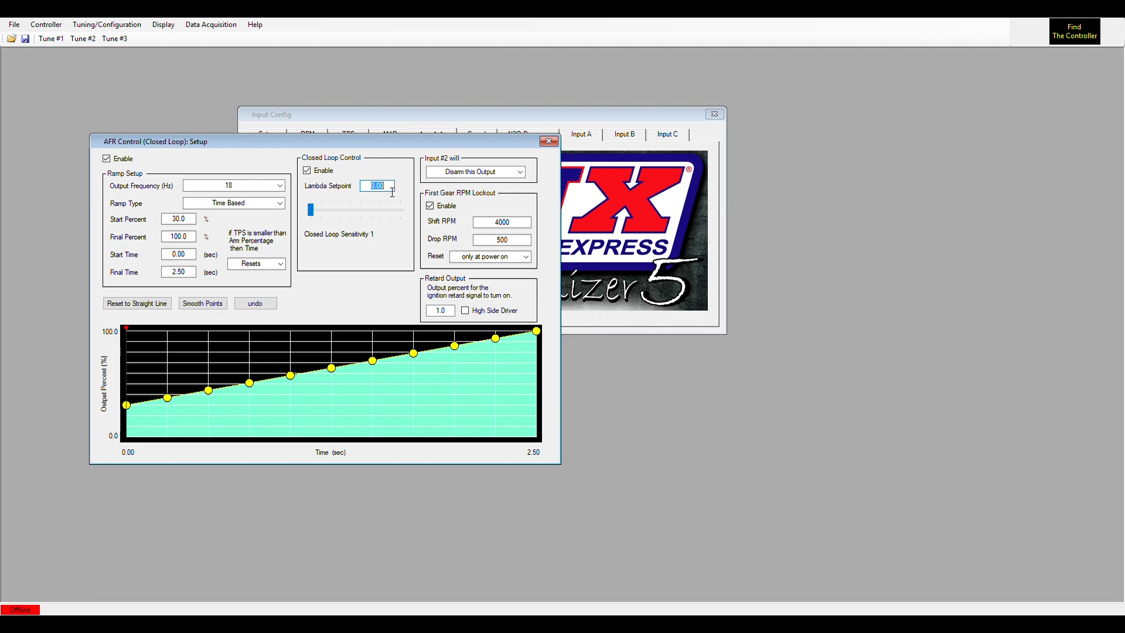
mouse_move(393, 146)
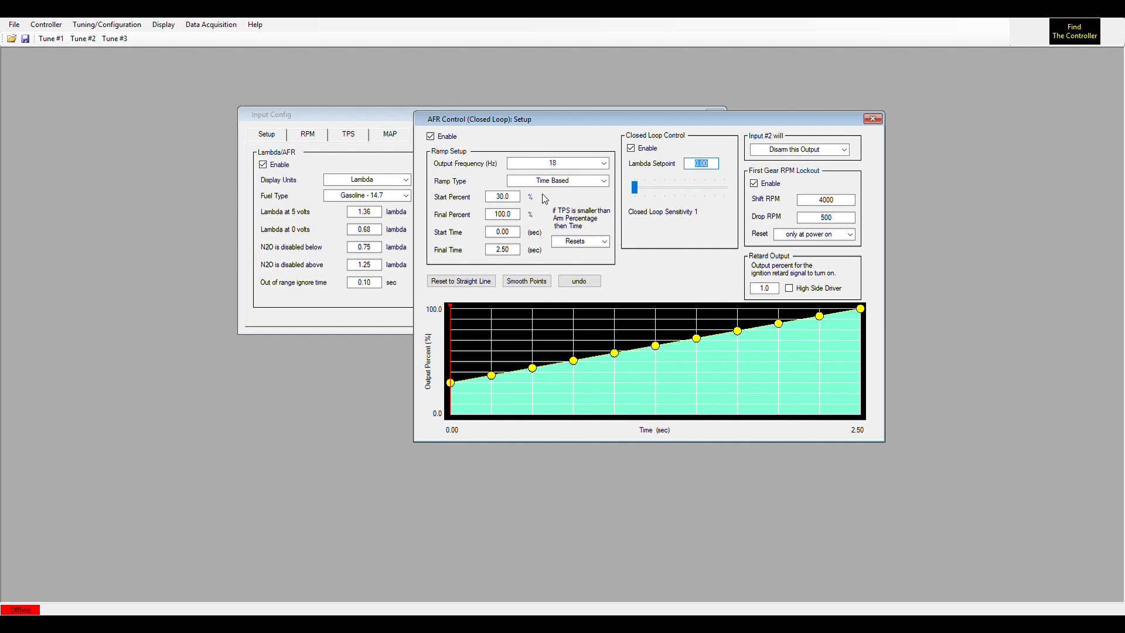
Enter a Lambda Setpoint of 1.00
type("1")
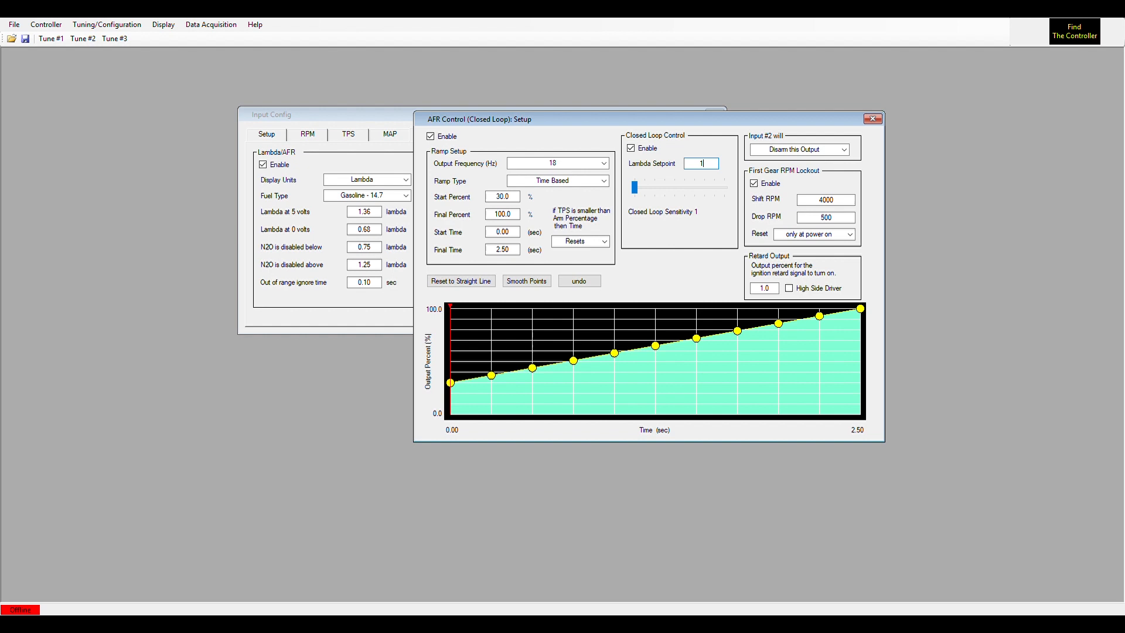
type(".00")
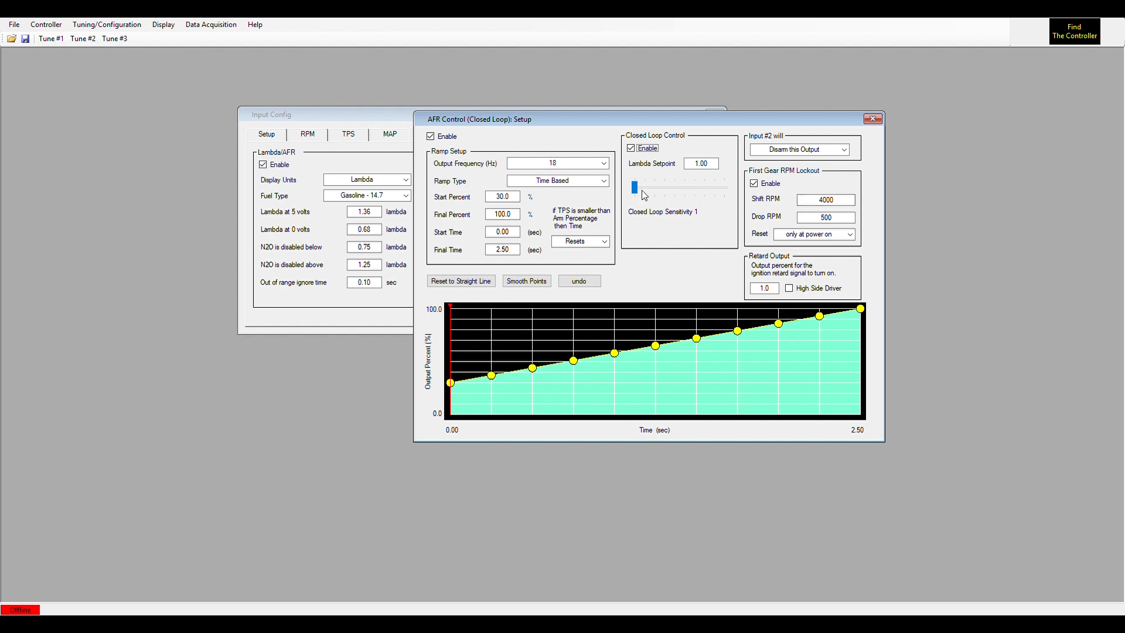
left_click_drag(633, 188, 684, 188)
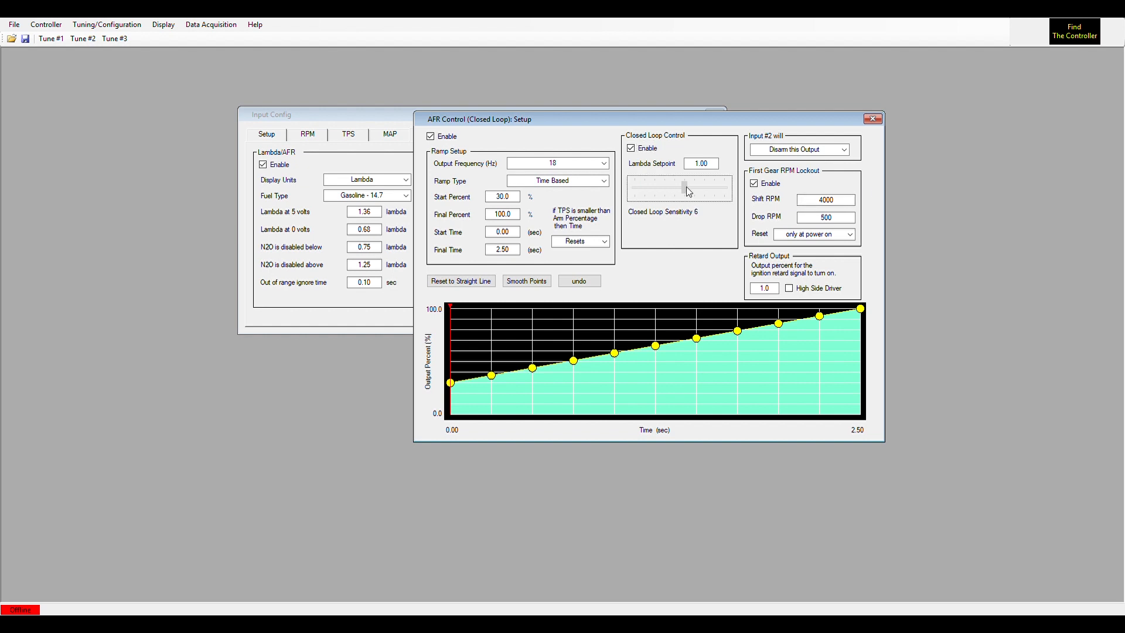
left_click_drag(685, 187, 664, 187)
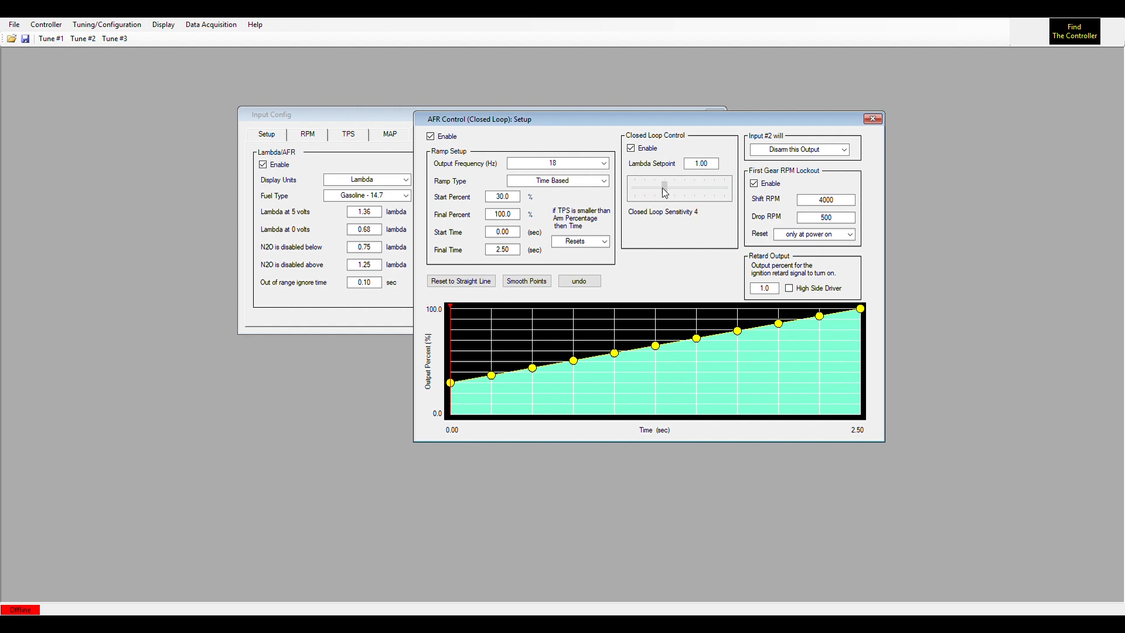
left_click_drag(664, 188, 634, 188)
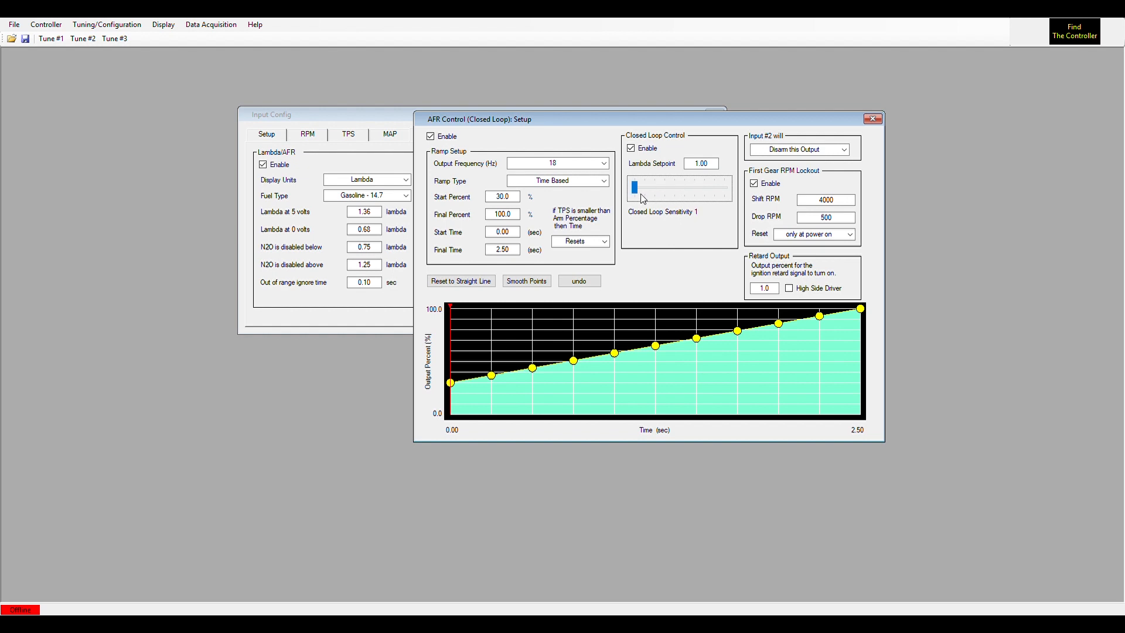
mouse_move(646, 230)
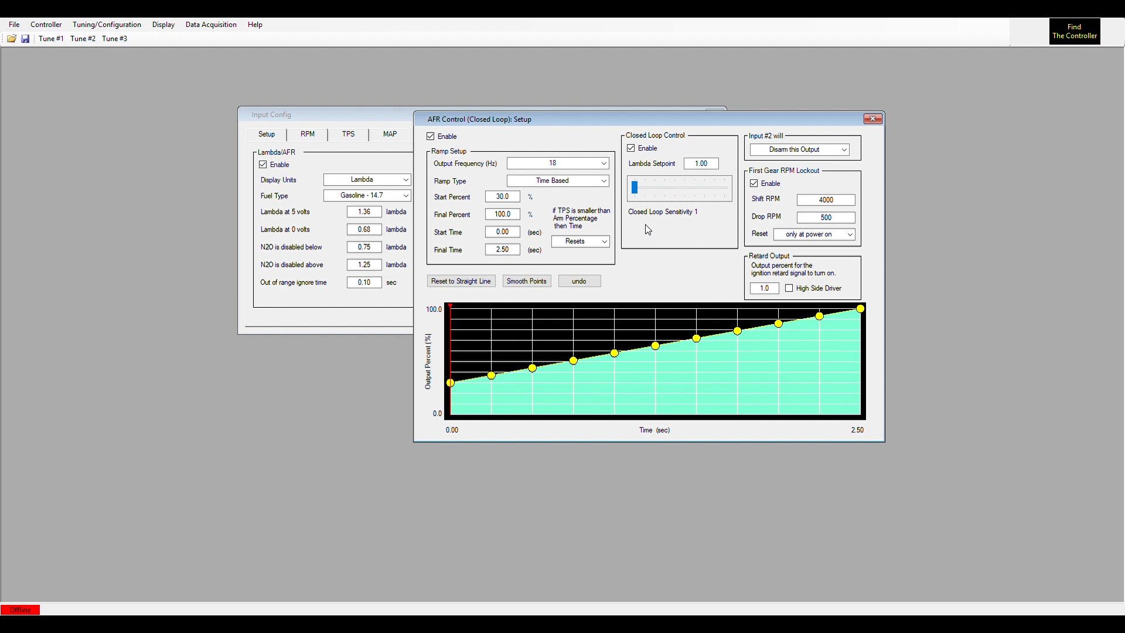